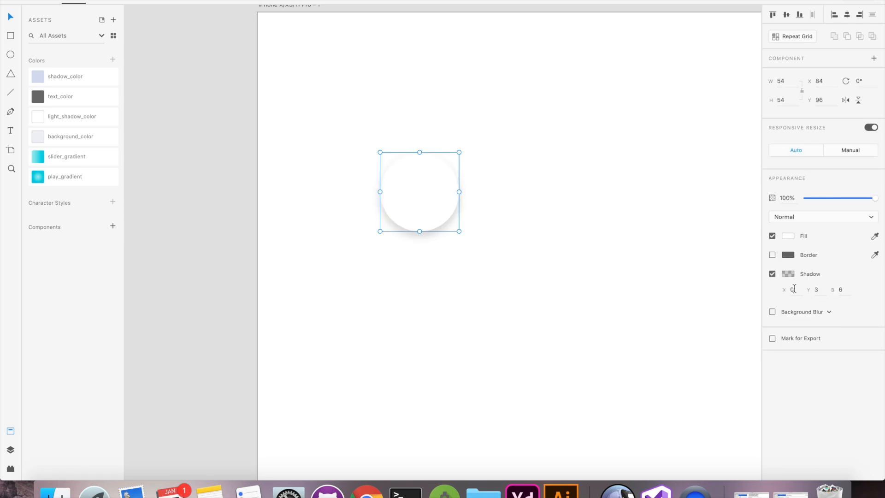
# Step: Set the circle's shadow to X 8, Y 6, blur 12 on the light grey artboard
pyautogui.click(794, 290)
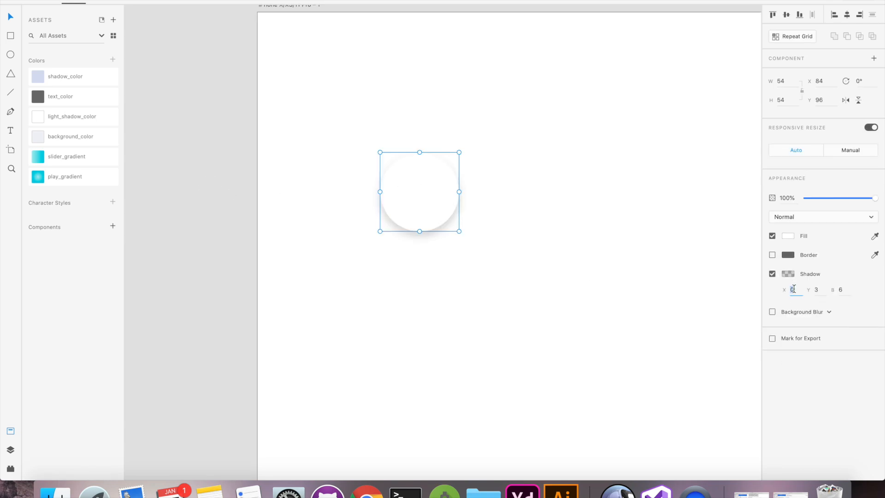
pyautogui.write('8')
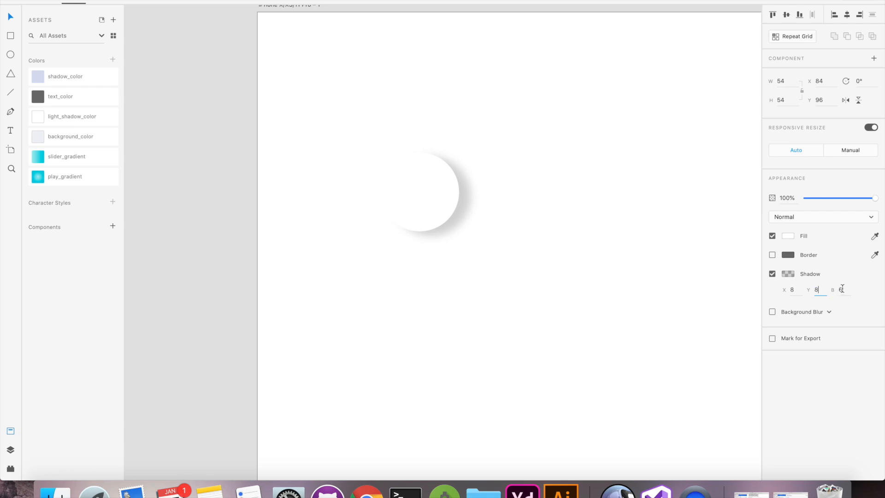
pyautogui.write('6')
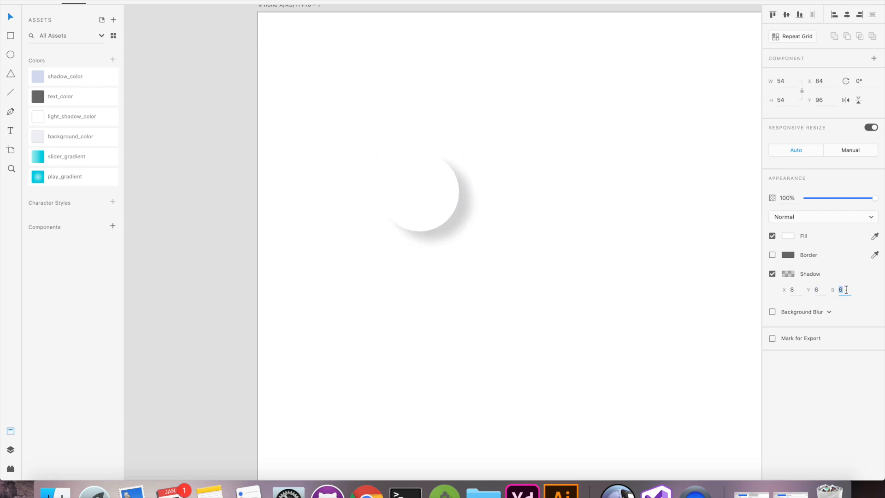
pyautogui.write('12')
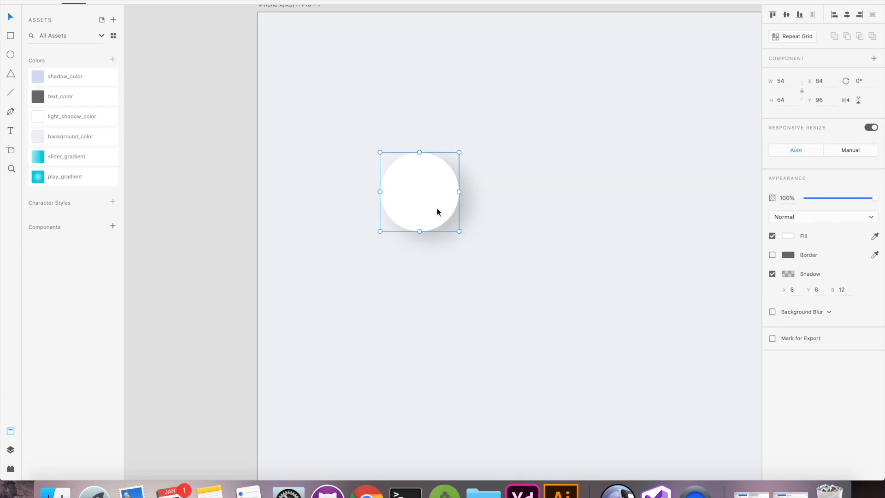
# Step: Apply the saved background_color swatch as the circle's fill
pyautogui.click(70, 136)
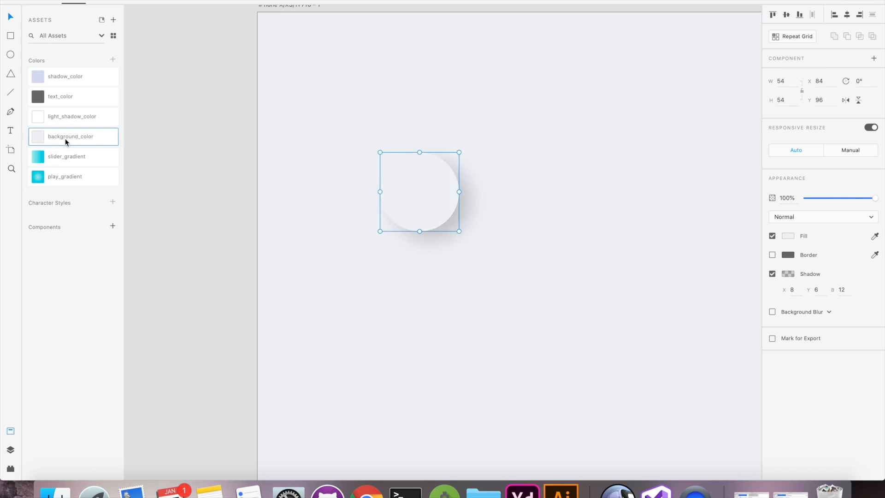
pyautogui.moveTo(502, 246)
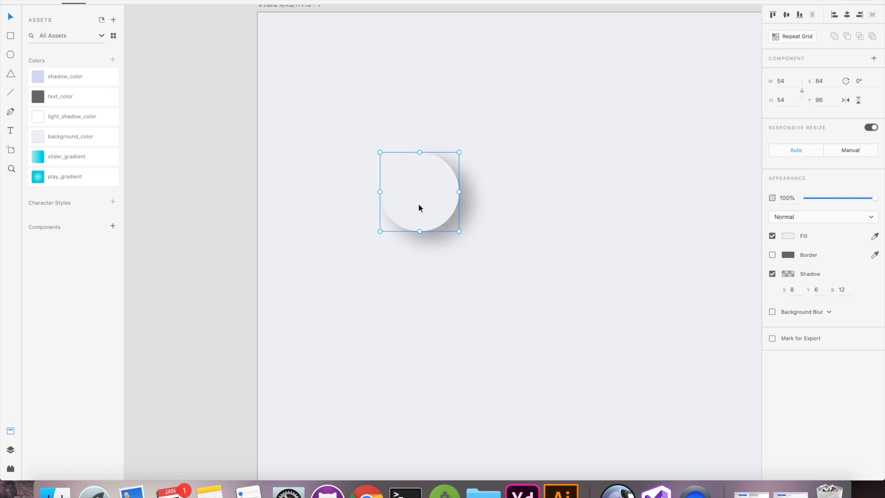
# Step: Give the duplicate ellipse a white shadow offset -8, -6 with blur 12
pyautogui.click(791, 289)
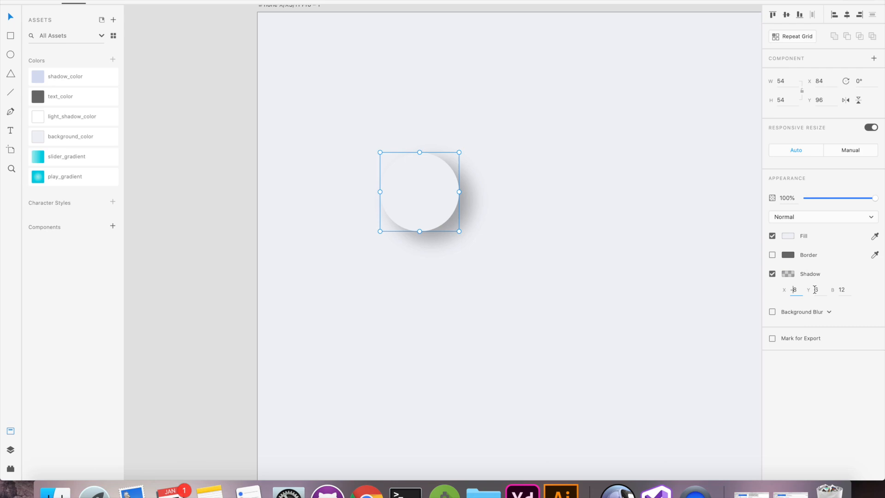
pyautogui.write('-6')
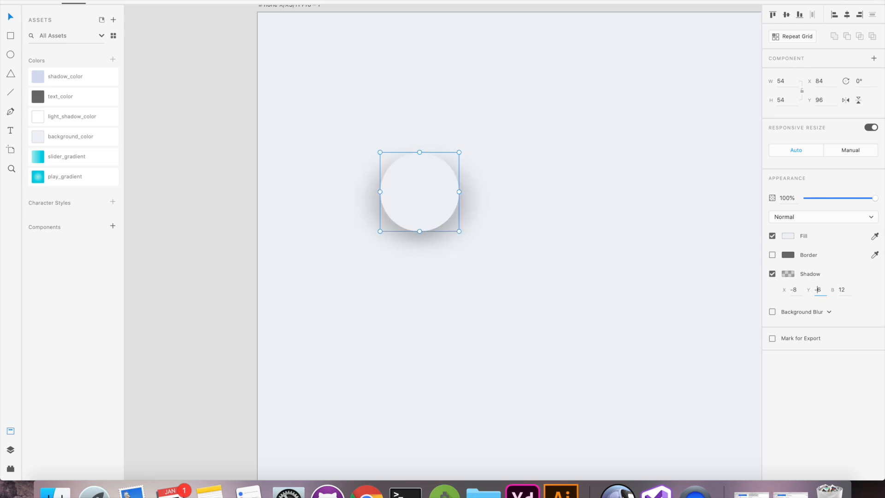
pyautogui.click(788, 274)
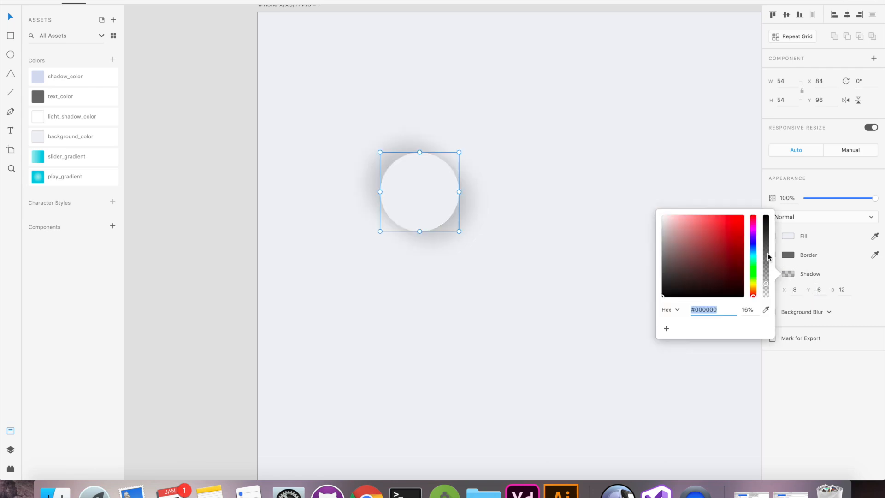
pyautogui.moveTo(767, 282); pyautogui.dragTo(762, 197)
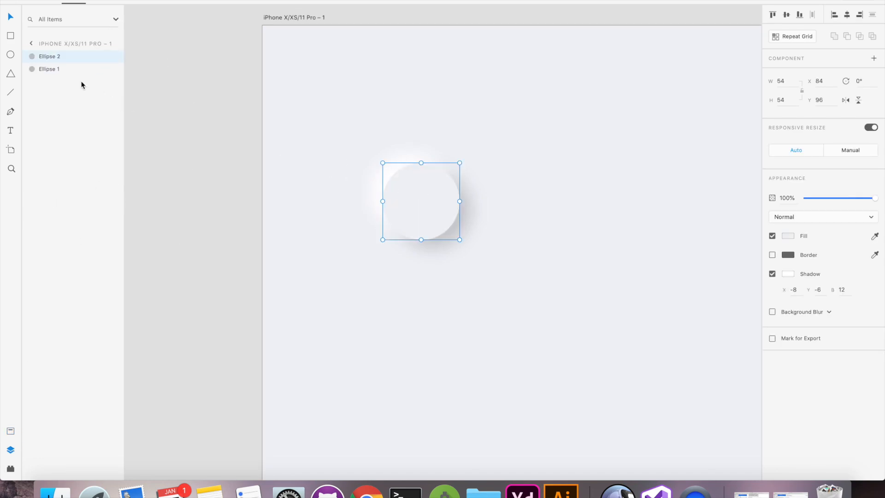
# Step: Recolour Ellipse 1's lower-right shadow with the saved shadow_color asset
pyautogui.click(49, 69)
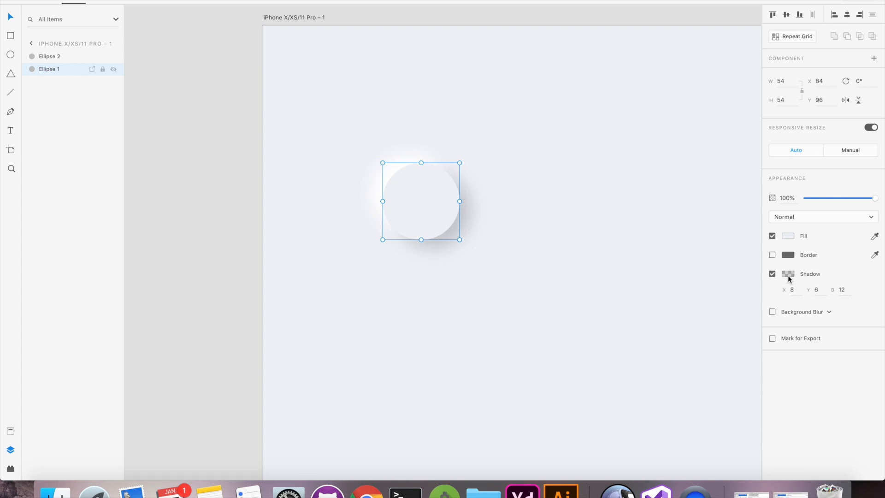
pyautogui.click(11, 450)
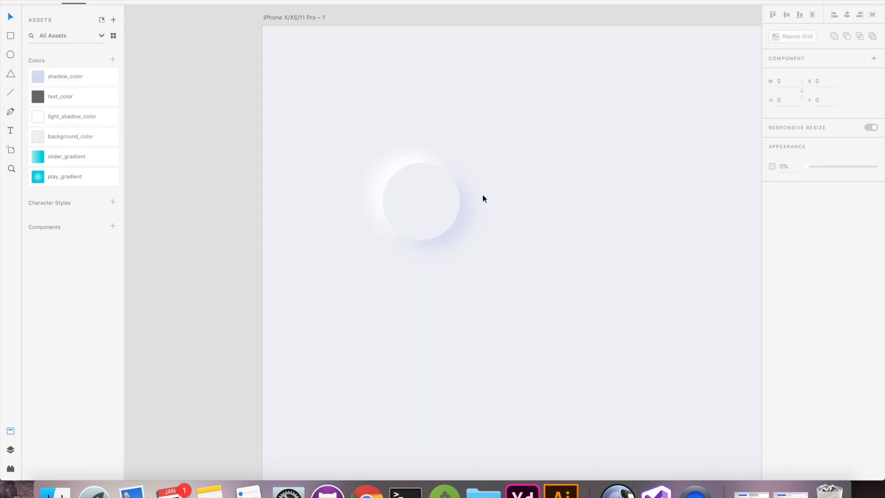
pyautogui.moveTo(486, 202)
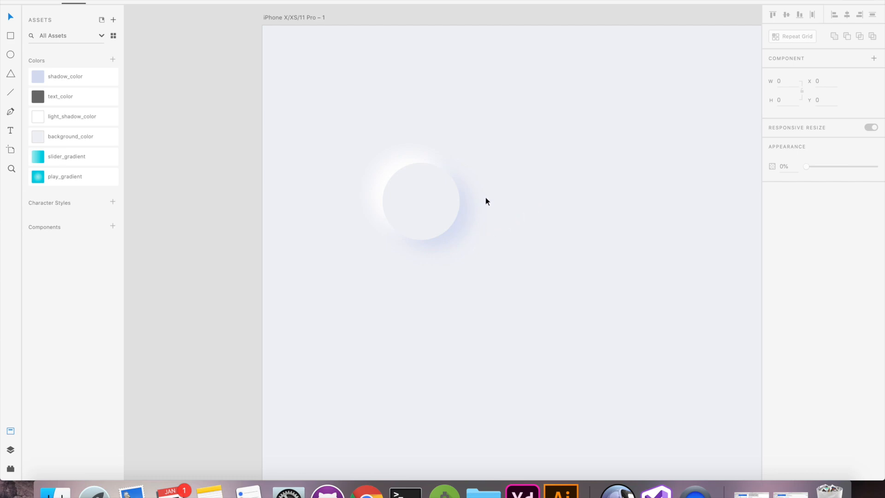
pyautogui.moveTo(324, 144)
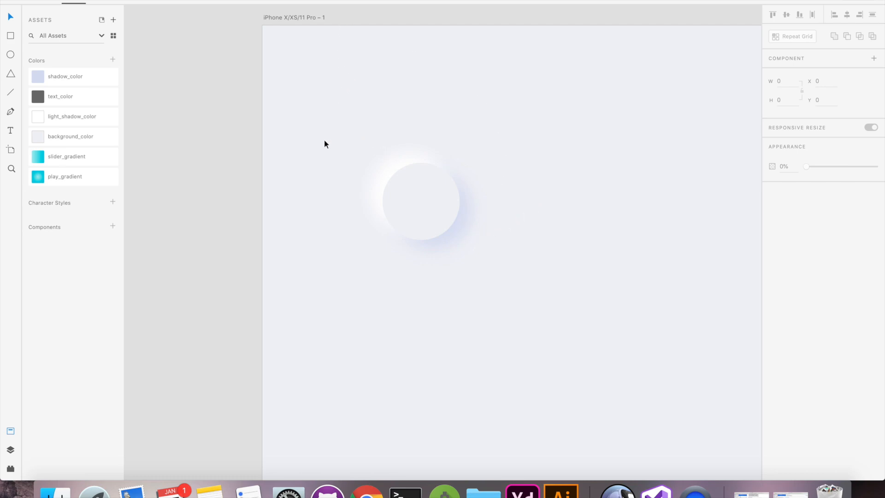
pyautogui.moveTo(572, 204)
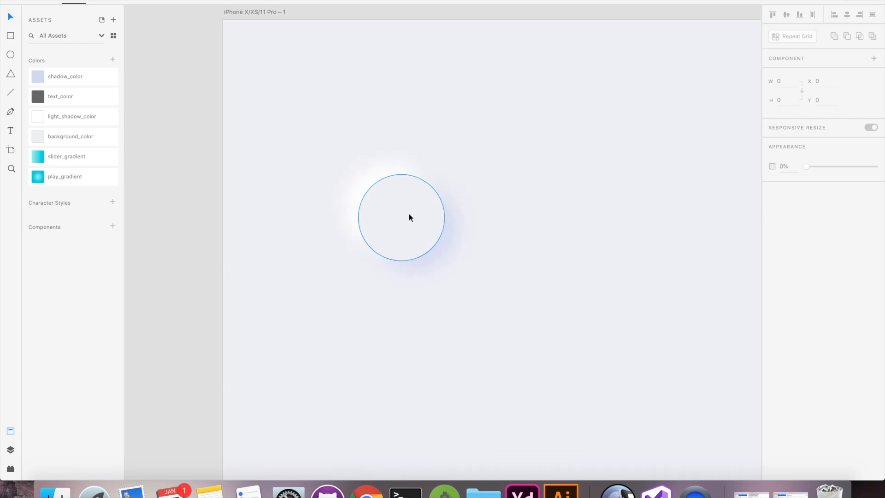
# Step: Apply an Object Blur of 1 to Ellipse 2, then select the grouped circle
pyautogui.click(401, 216)
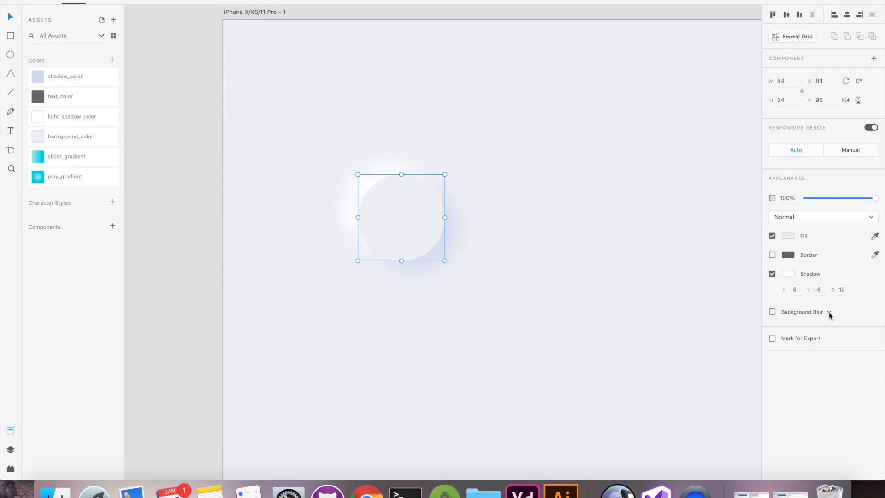
pyautogui.click(772, 312)
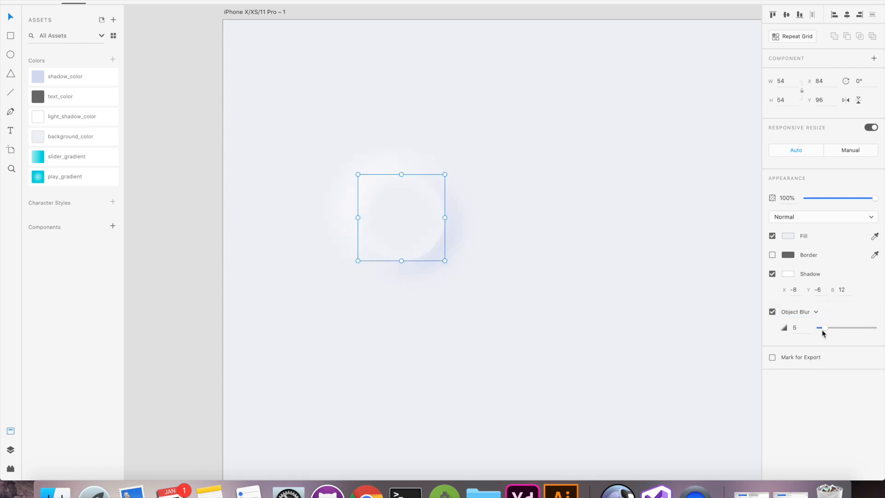
pyautogui.moveTo(826, 327); pyautogui.dragTo(819, 328)
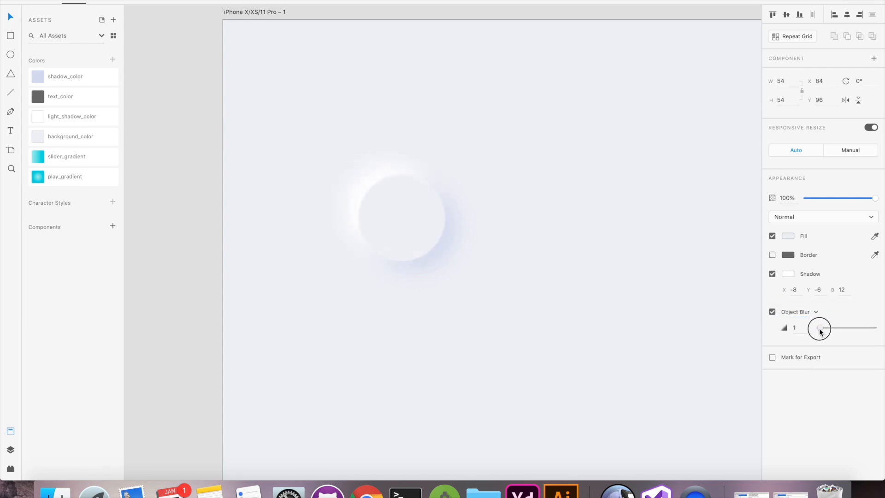
pyautogui.click(190, 273)
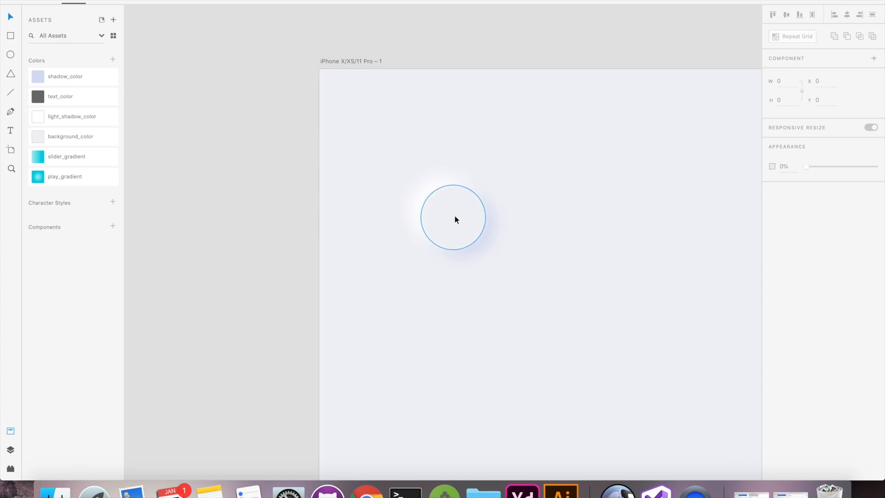
pyautogui.click(451, 217)
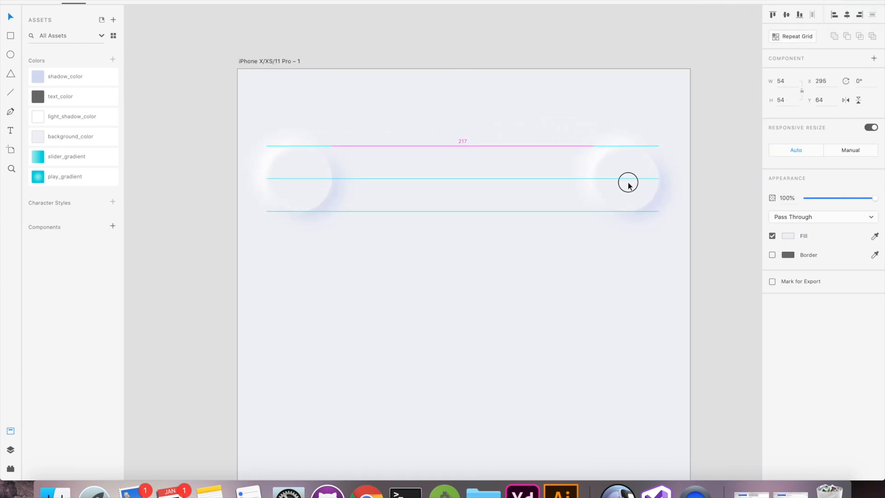
# Step: Copy the circle to the top right and bottom, with a large centre button and smaller side buttons
pyautogui.moveTo(628, 183); pyautogui.dragTo(644, 189)
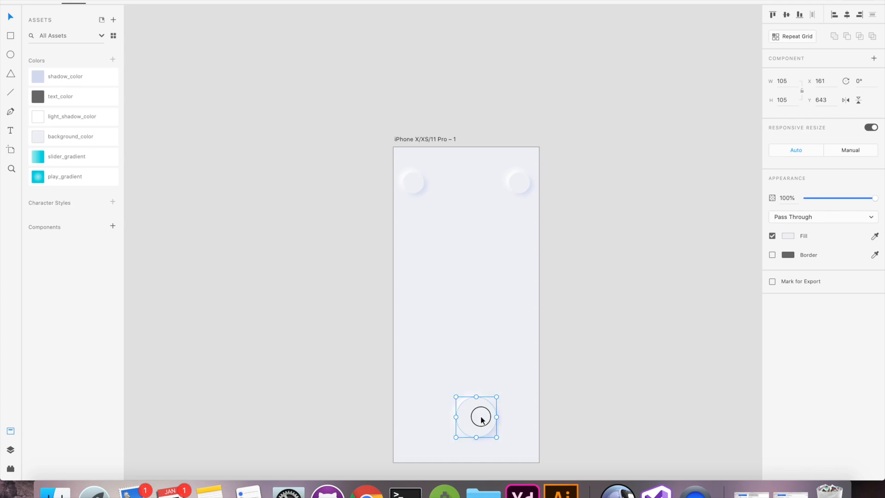
pyautogui.moveTo(480, 417); pyautogui.dragTo(511, 418)
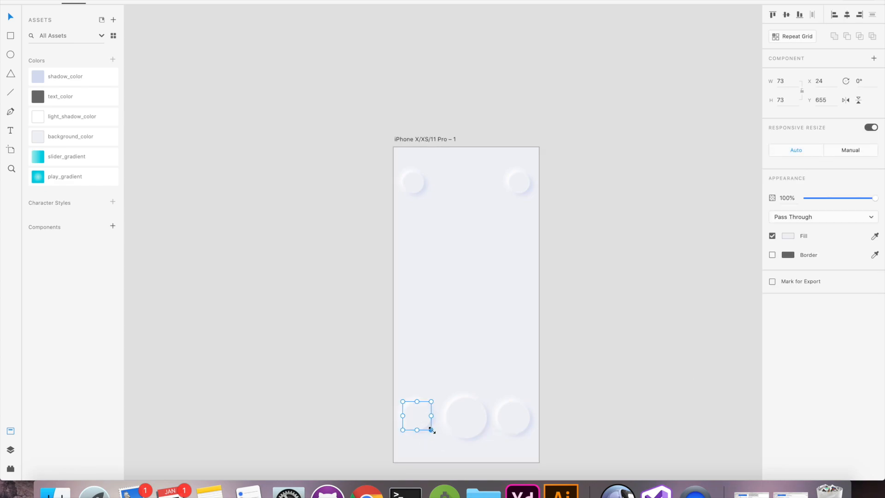
pyautogui.moveTo(416, 417); pyautogui.dragTo(515, 417)
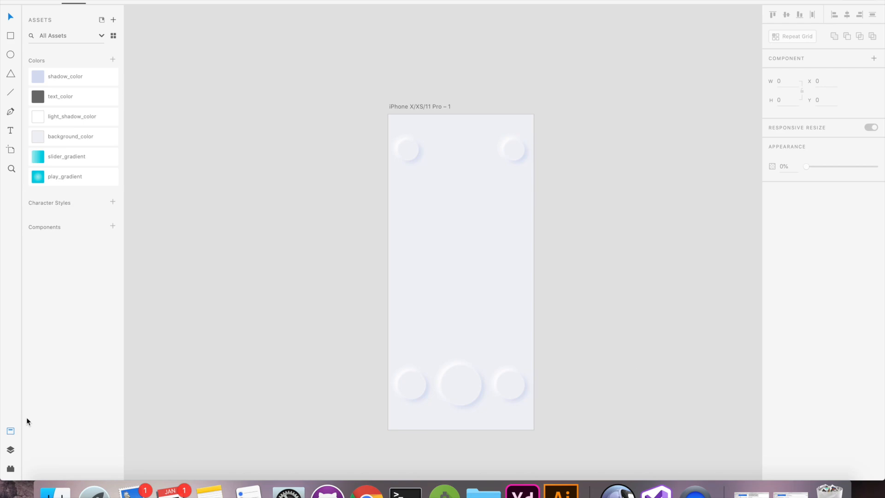
# Step: Add next, back and more icons to the buttons via the plugin
pyautogui.click(10, 469)
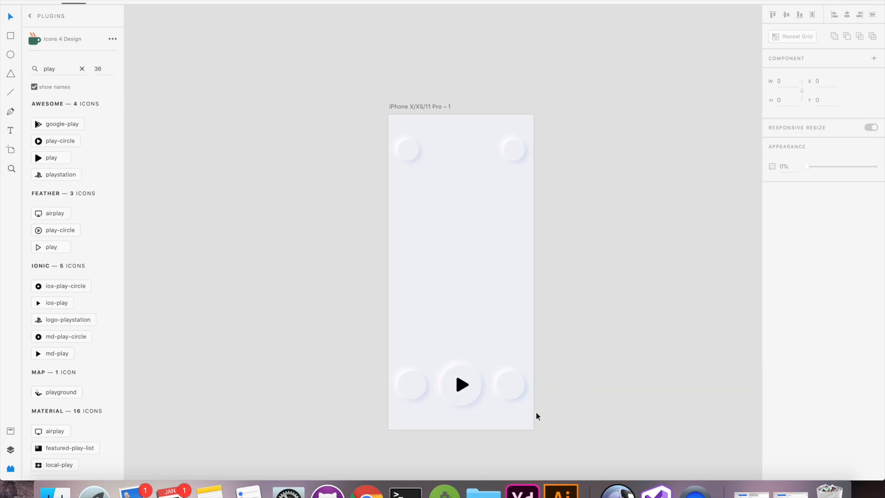
pyautogui.write('next')
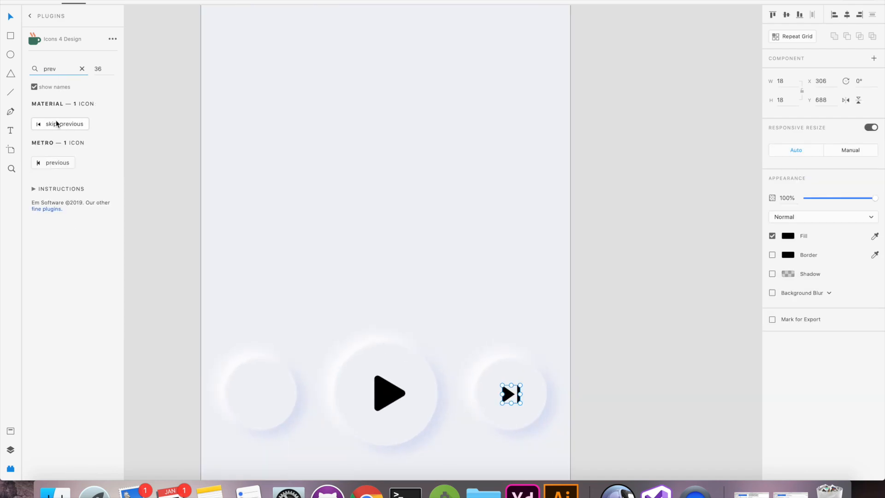
pyautogui.write('back')
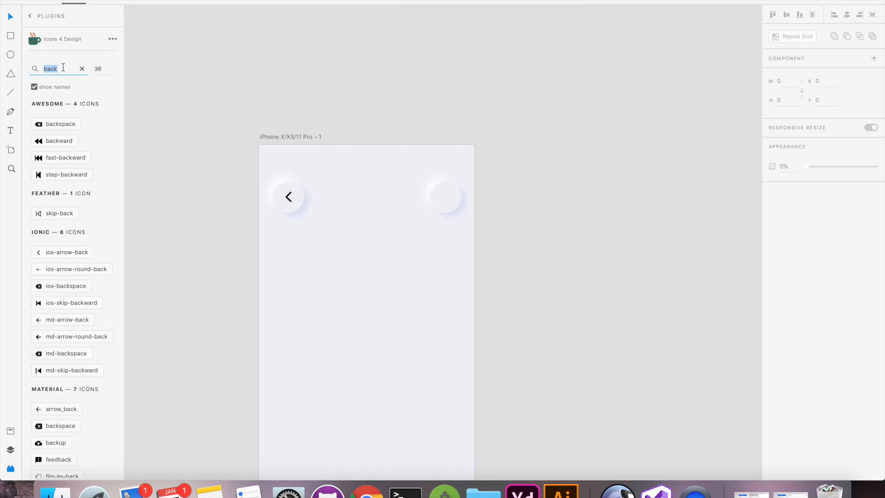
pyautogui.write('more')
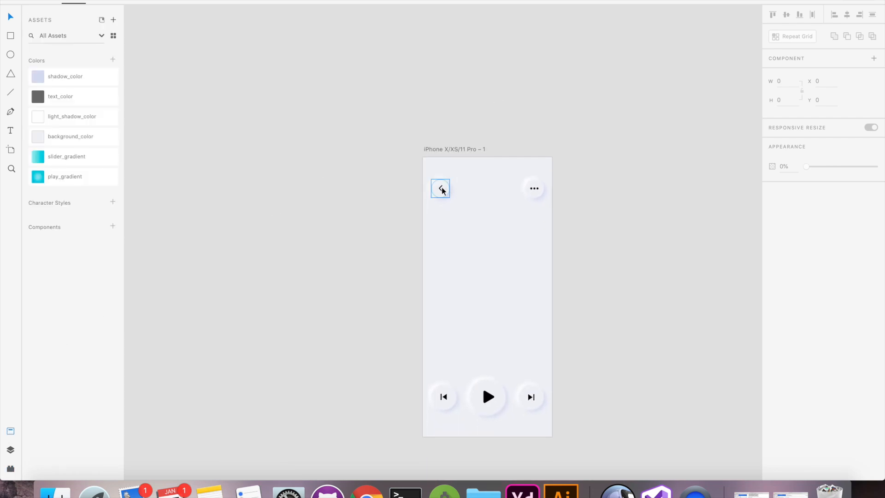
# Step: Select the top button row and start drawing a large circle beneath it
pyautogui.moveTo(441, 188); pyautogui.dragTo(533, 188)
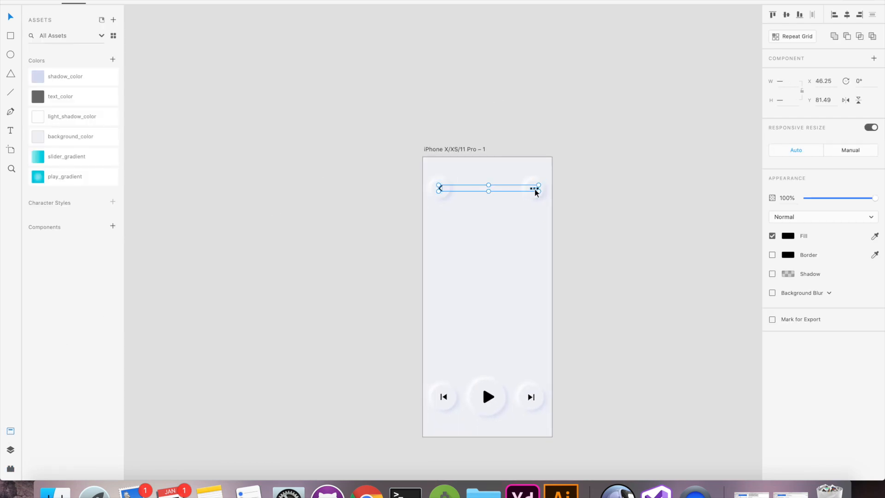
pyautogui.click(530, 396)
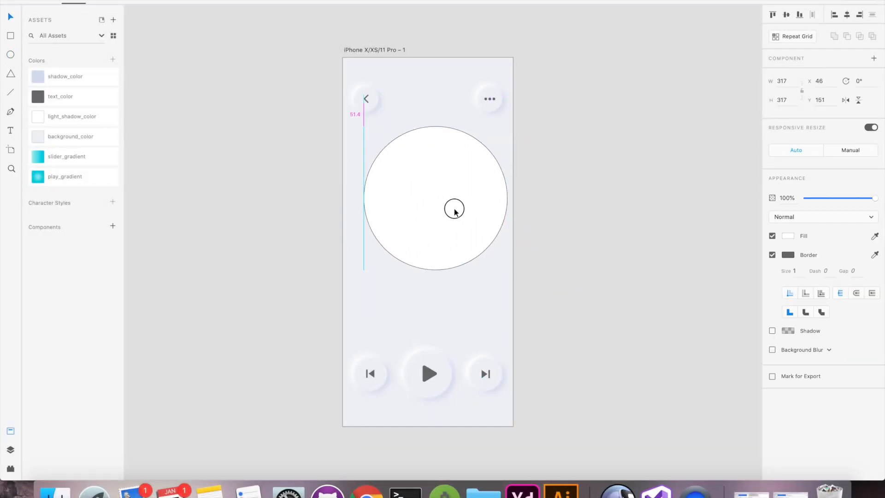
# Step: Resize the album circle to 295×295, centre it, and apply a diagonal lavender-to-white linear gradient
pyautogui.moveTo(455, 210); pyautogui.dragTo(452, 203)
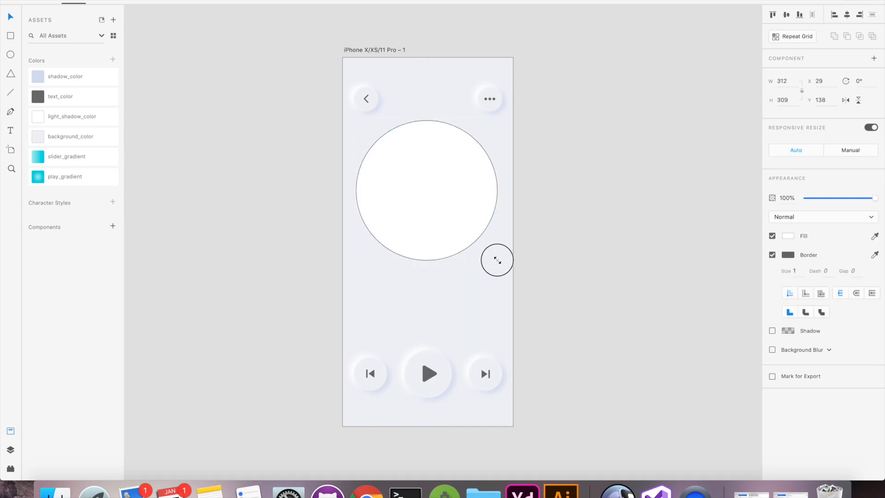
pyautogui.moveTo(497, 260); pyautogui.dragTo(496, 251)
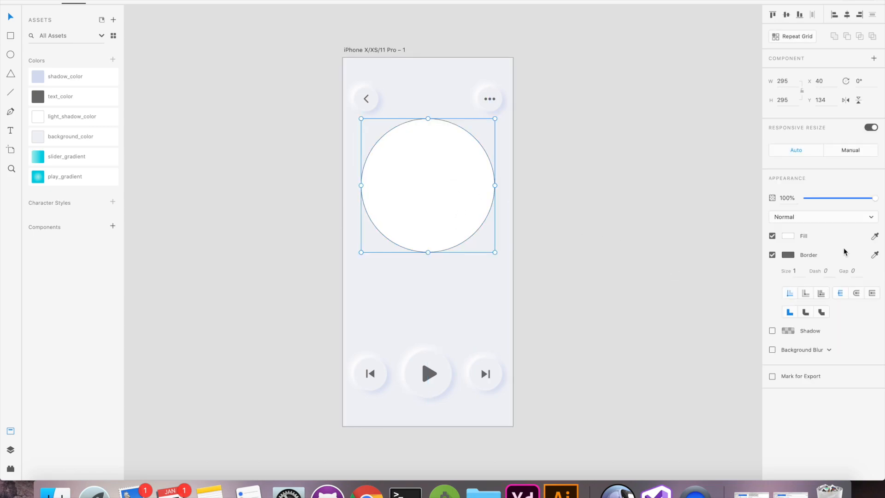
pyautogui.click(787, 235)
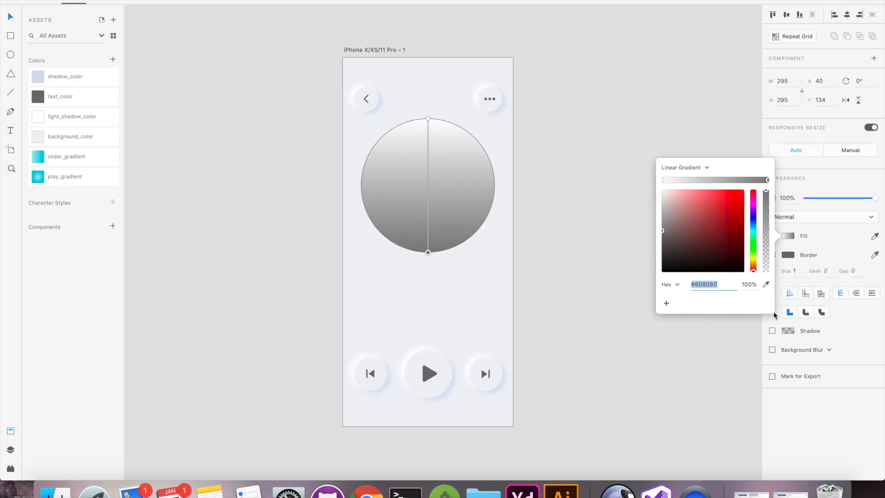
pyautogui.moveTo(427, 119); pyautogui.dragTo(369, 138)
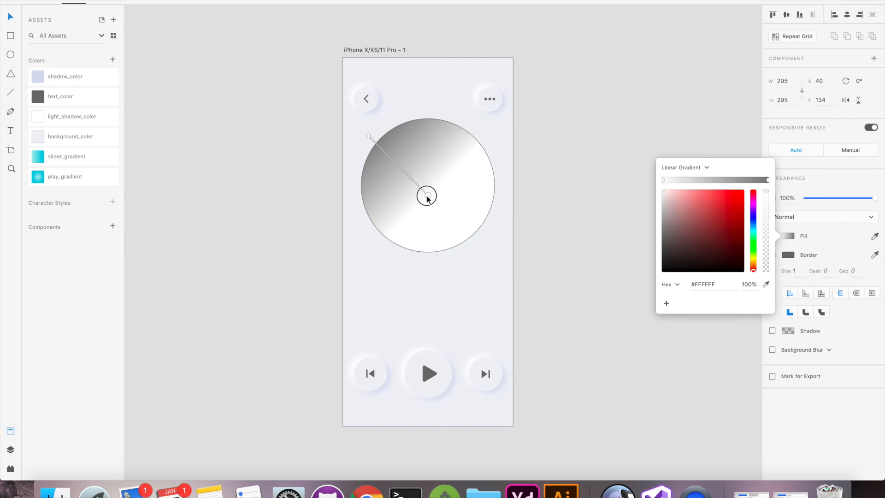
pyautogui.moveTo(426, 195); pyautogui.dragTo(369, 133)
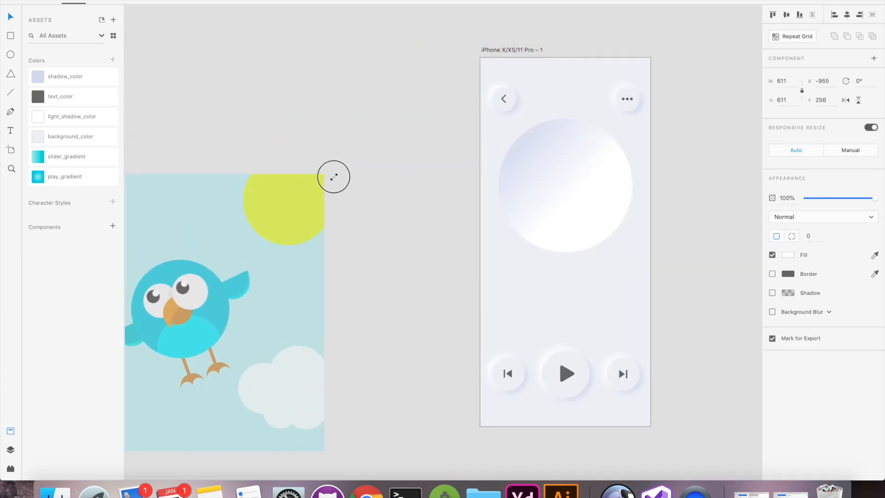
# Step: Paste the bird artwork into the circle and tint its shadow soft lavender
pyautogui.rightClick(561, 181)
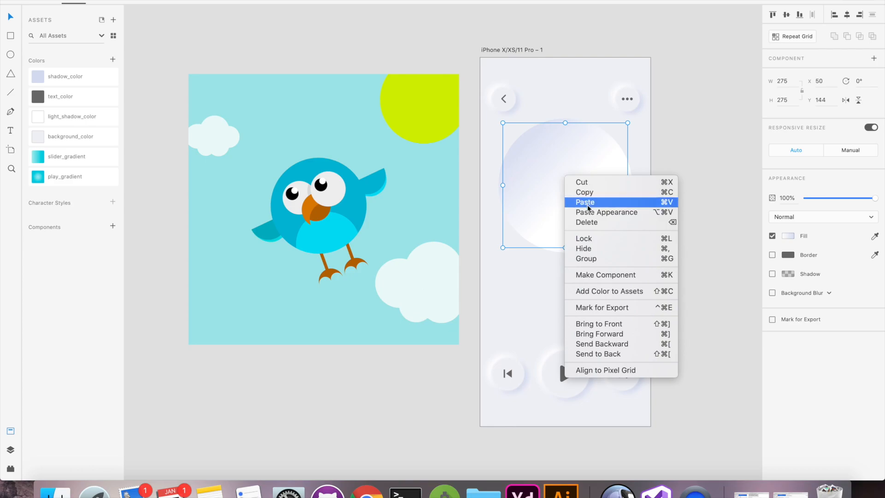
pyautogui.click(586, 202)
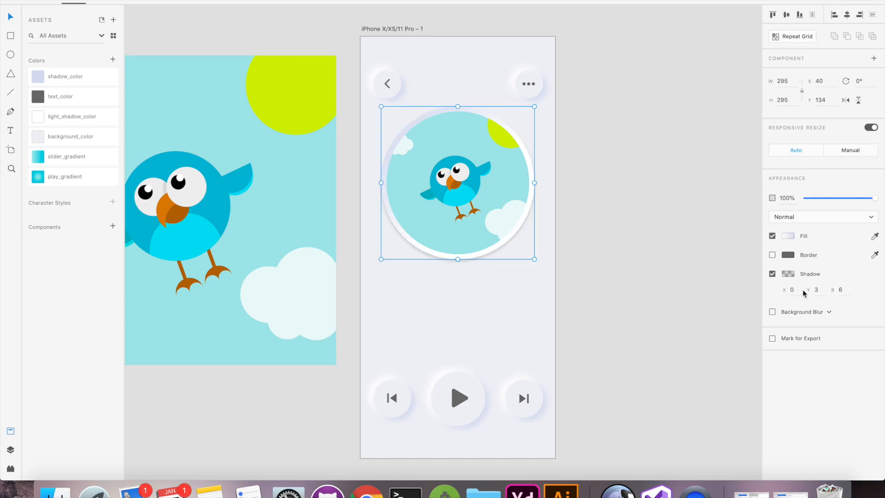
pyautogui.click(788, 274)
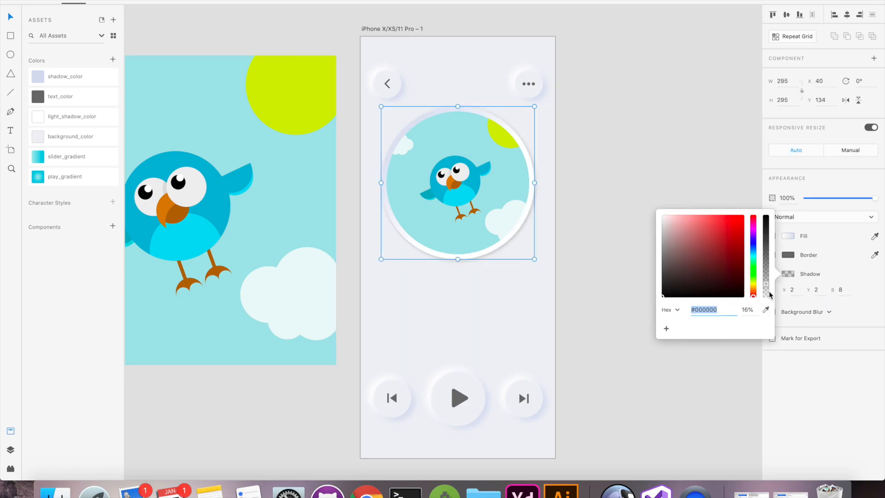
pyautogui.click(532, 200)
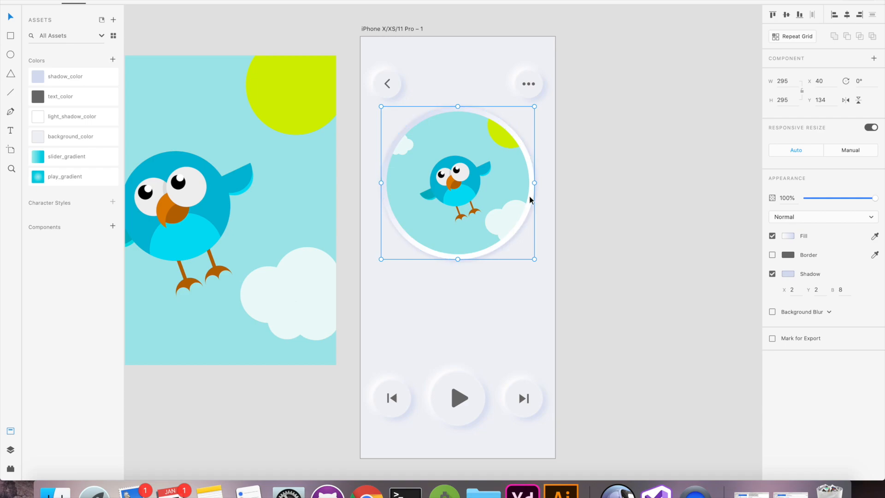
pyautogui.click(788, 273)
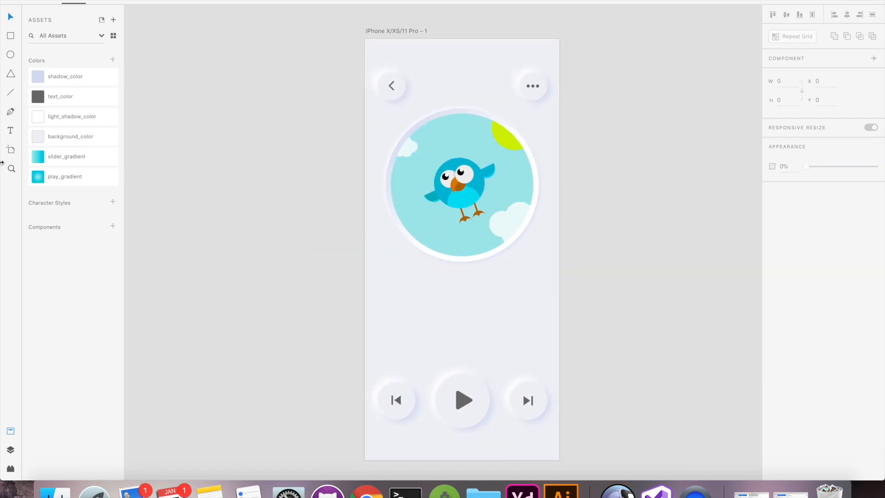
pyautogui.click(10, 130)
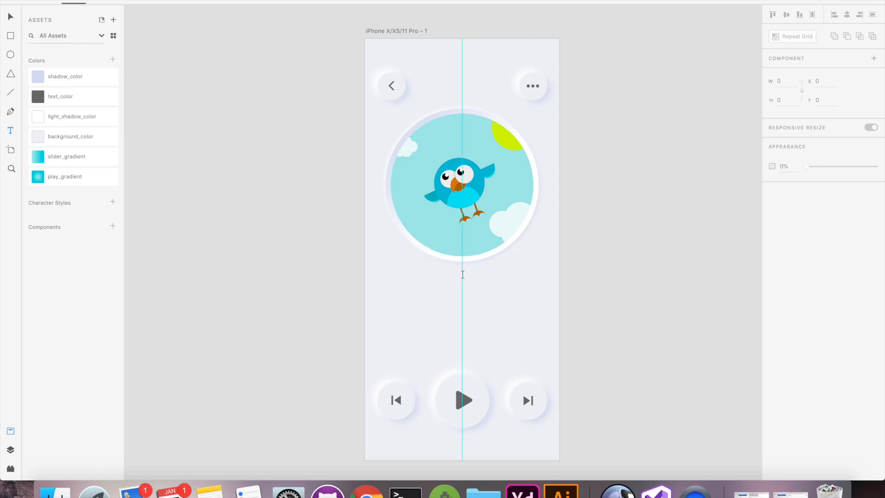
# Step: Add title 'Life Is Good (feat. Drake)' and a smaller Heavy-weight artist line 'Future' below the art
pyautogui.click(462, 274)
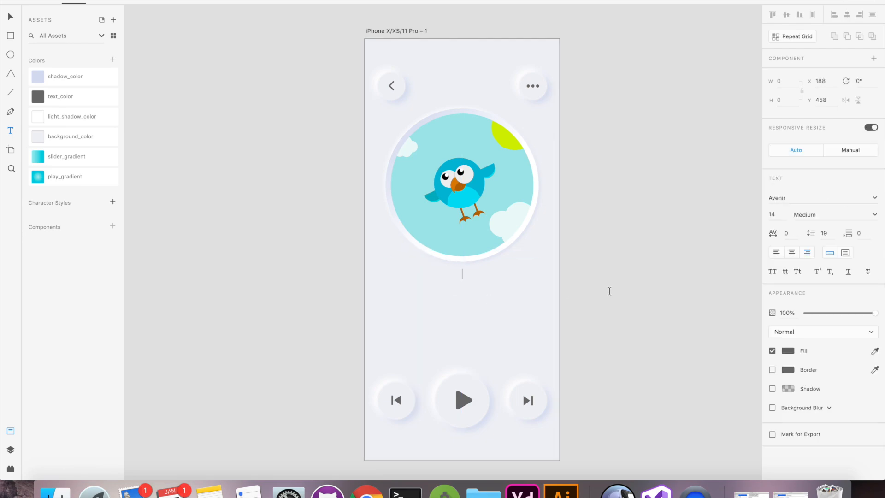
pyautogui.write('Life Is Good (feat. Drake)')
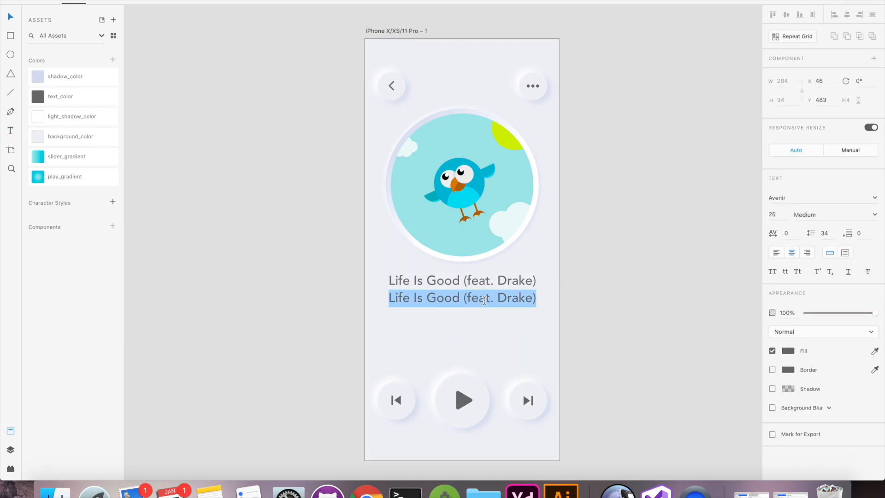
pyautogui.write('Future')
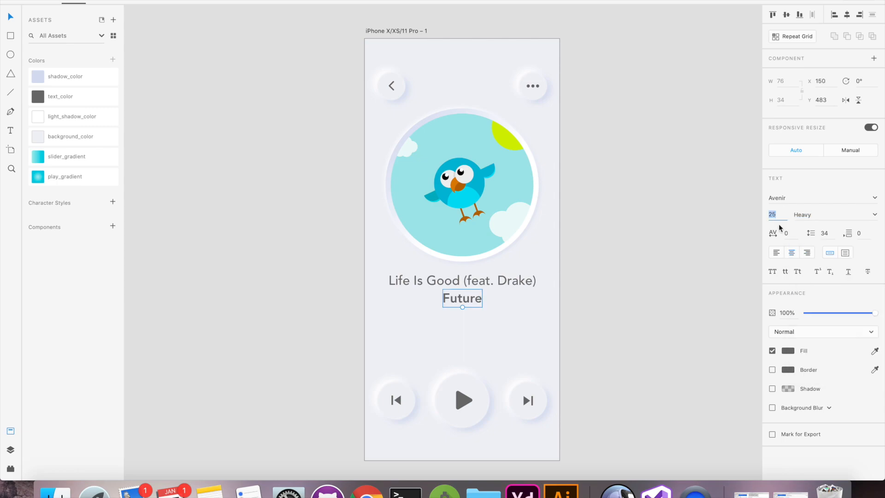
pyautogui.click(613, 233)
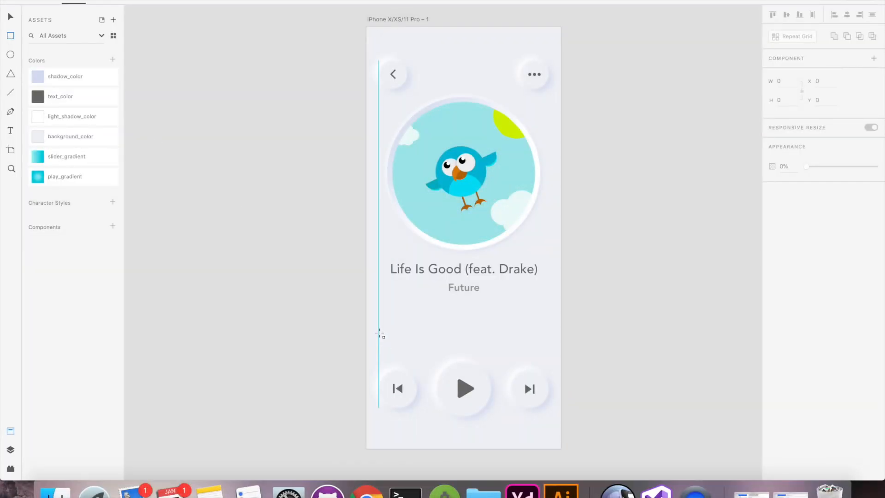
# Step: Draw a wide rounded white track bar below the artist name and a shorter fill bar inside it
pyautogui.moveTo(379, 333); pyautogui.dragTo(545, 325)
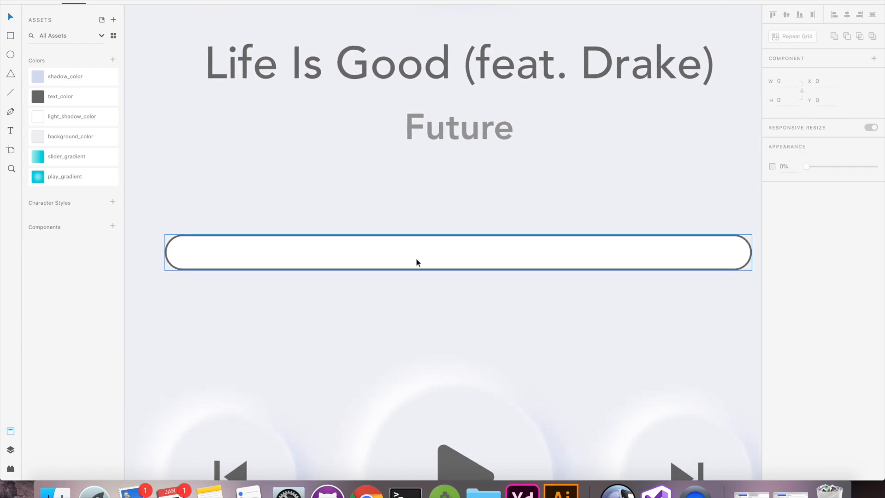
pyautogui.click(459, 251)
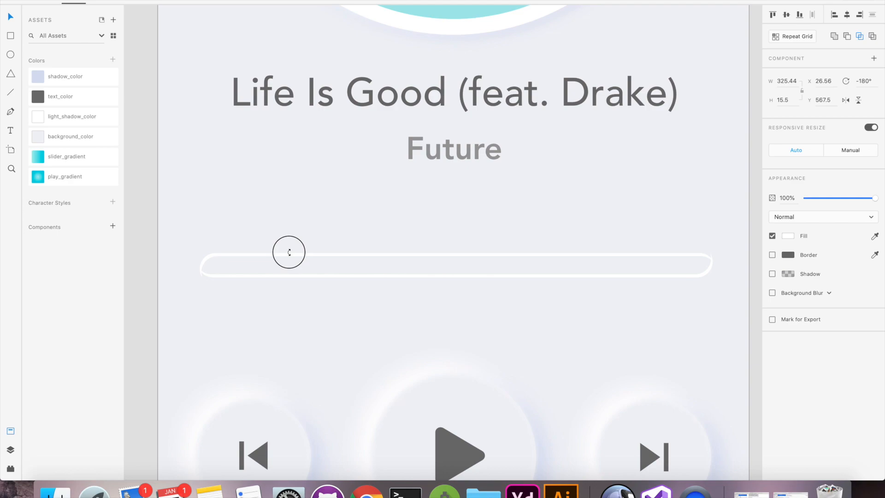
pyautogui.moveTo(289, 252); pyautogui.dragTo(407, 248)
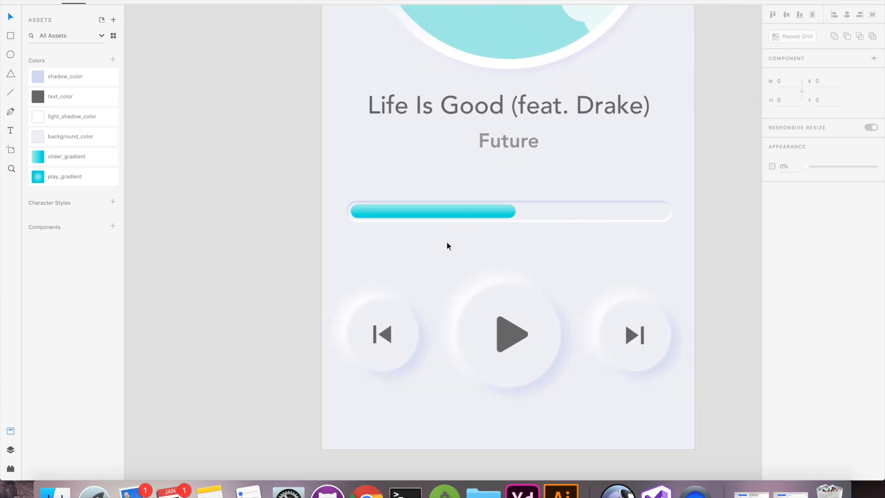
# Step: Apply the play_gradient to the play icon to match the cyan seek-bar fill
pyautogui.click(512, 334)
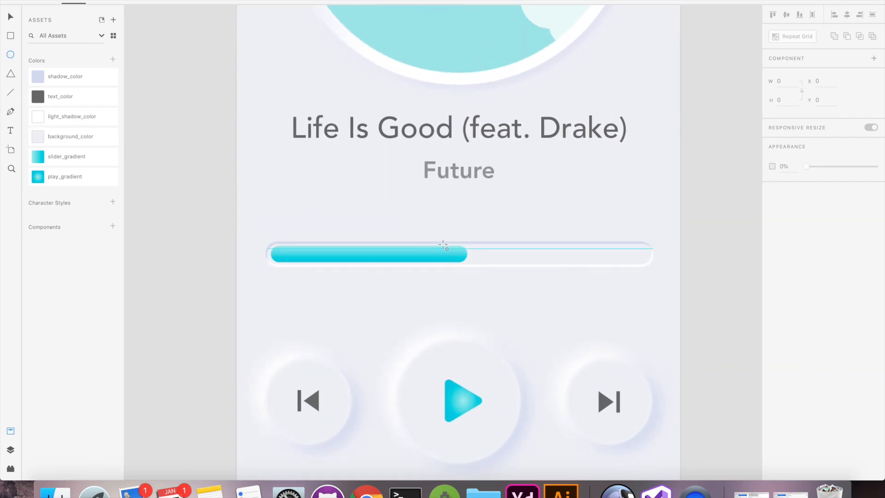
# Step: Draw a 35×35 ellipse thumb at the progress end with solid #F1F2F6 fill and a drop shadow
pyautogui.click(447, 254)
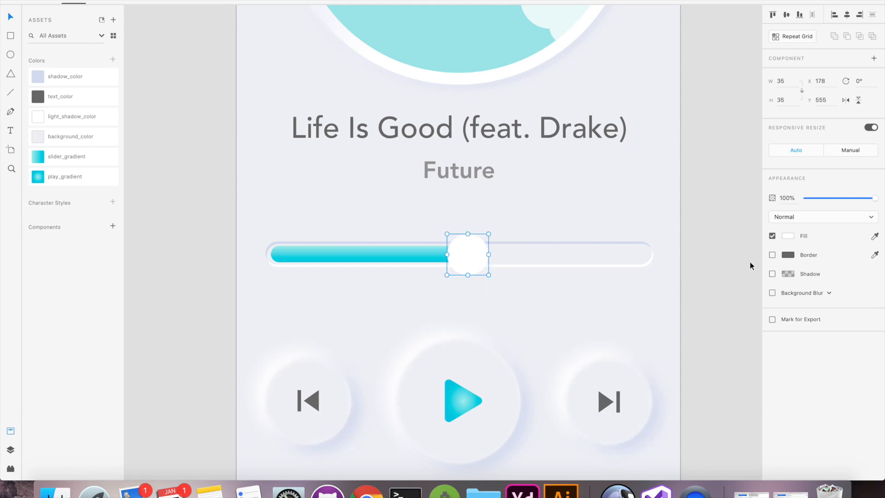
pyautogui.click(773, 274)
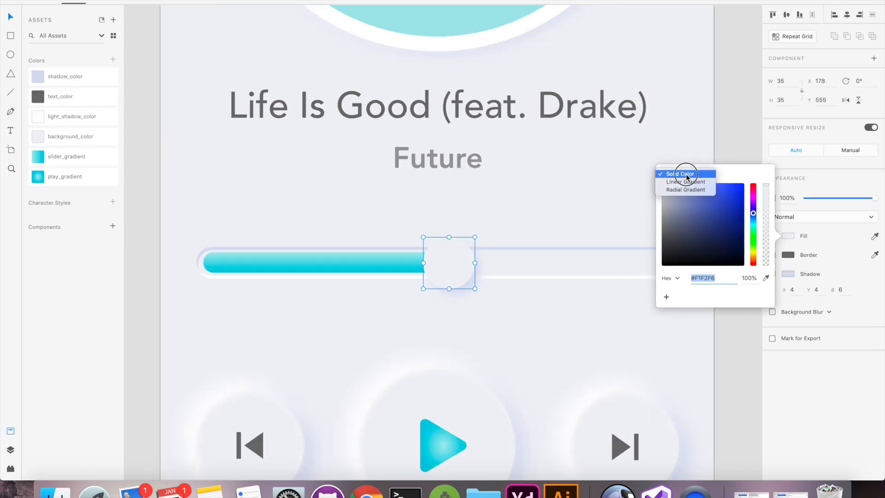
pyautogui.click(686, 190)
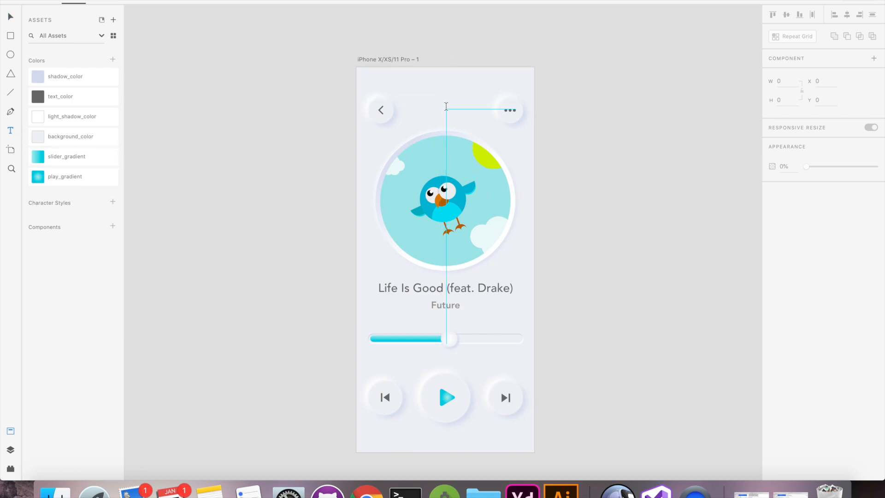
# Step: Add the text 'Fav. Album' between the top buttons and commit it
pyautogui.write('Fav. Album')
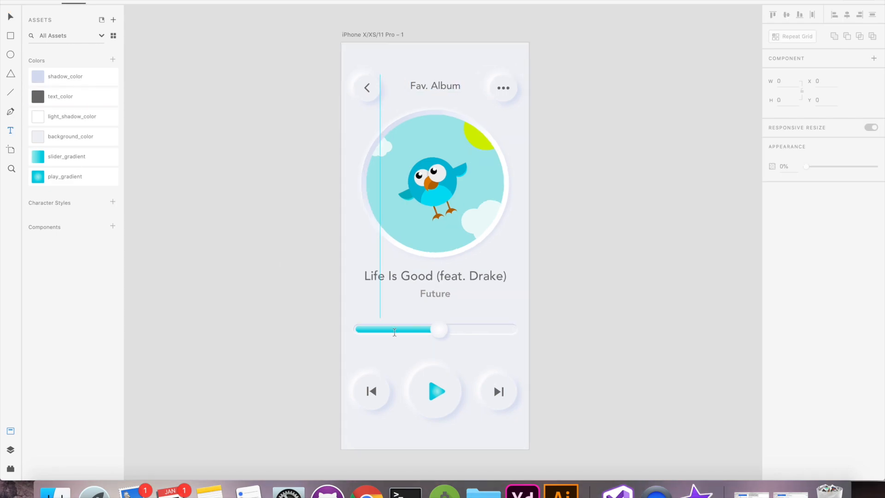
pyautogui.click(361, 344)
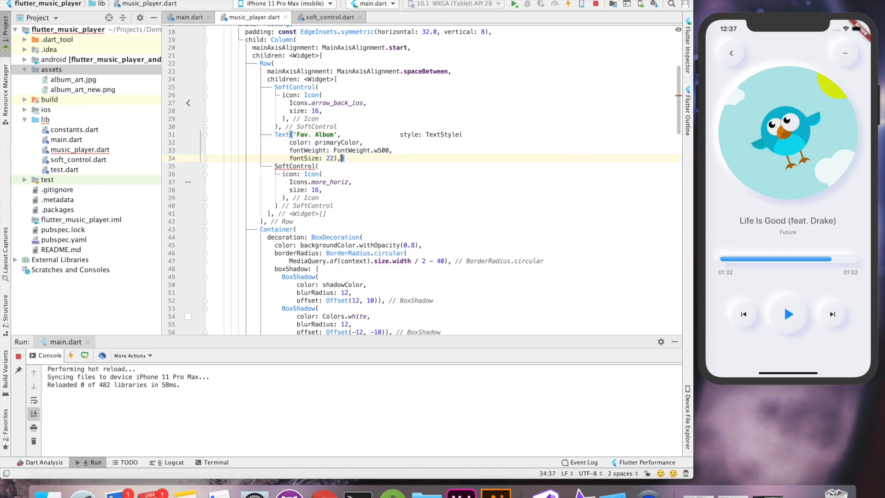
# Step: Add the closing parenthesis after fontSize: 22 in the Fav. Album Text widget style
pyautogui.write(')')
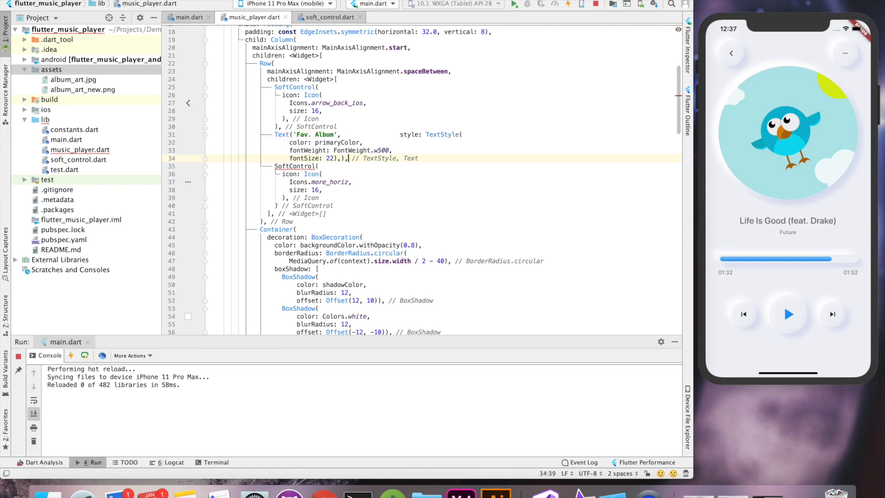